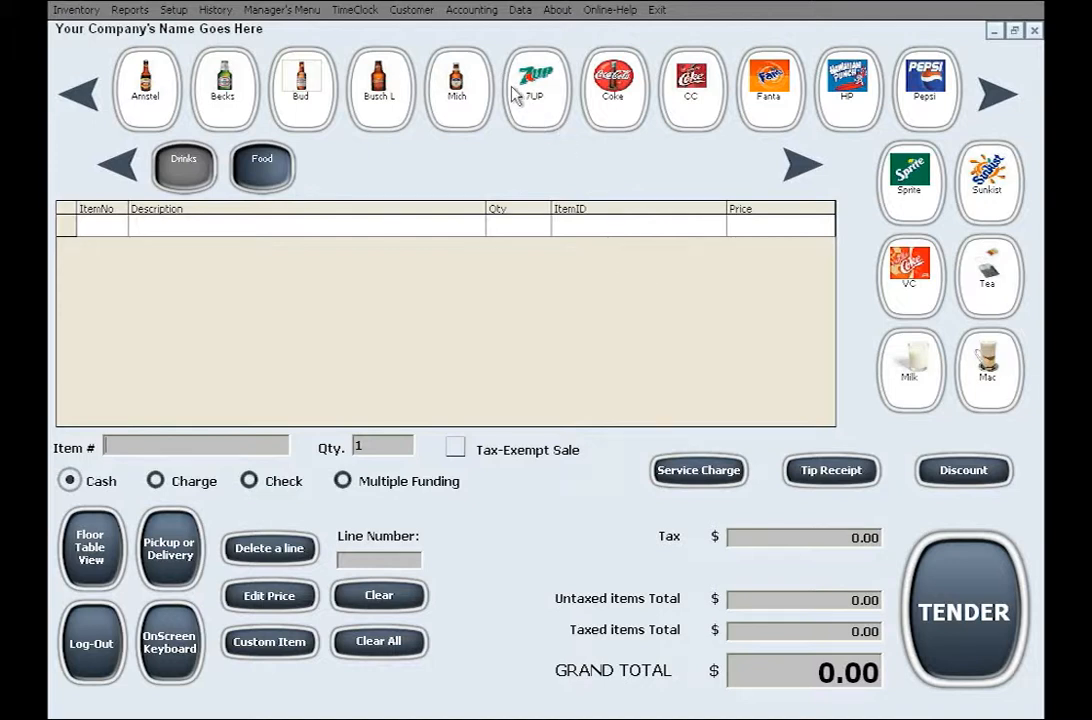
Open the accounting window from the Accounting menu and head to its Reports screen
left_click(471, 10)
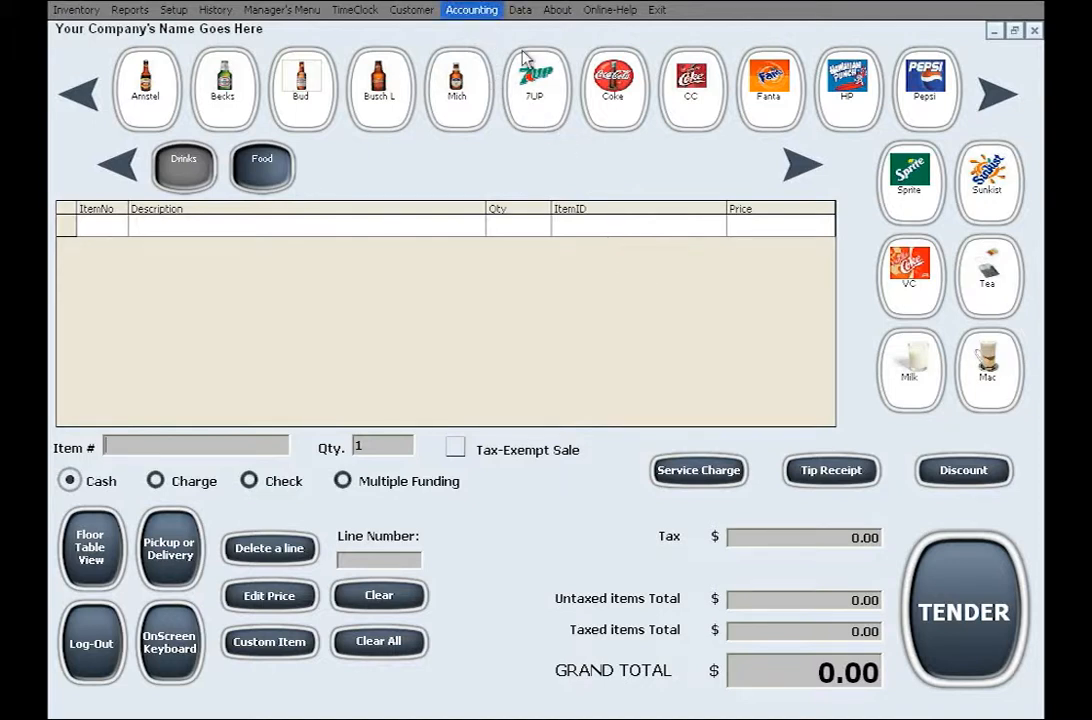
left_click(469, 10)
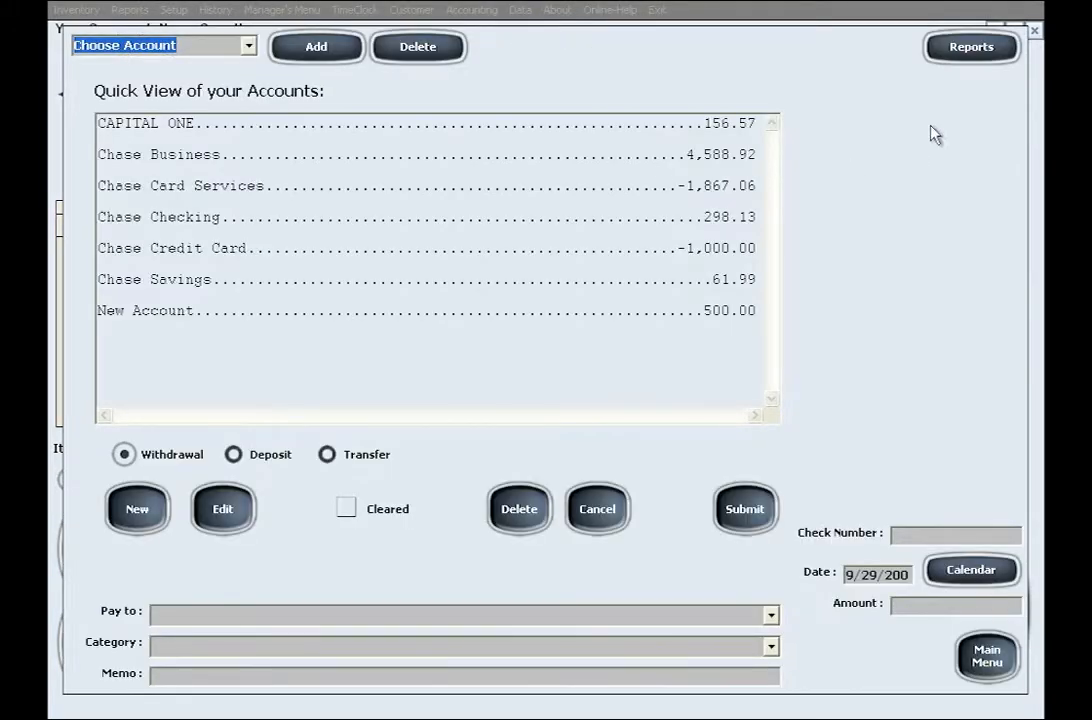
left_click(971, 48)
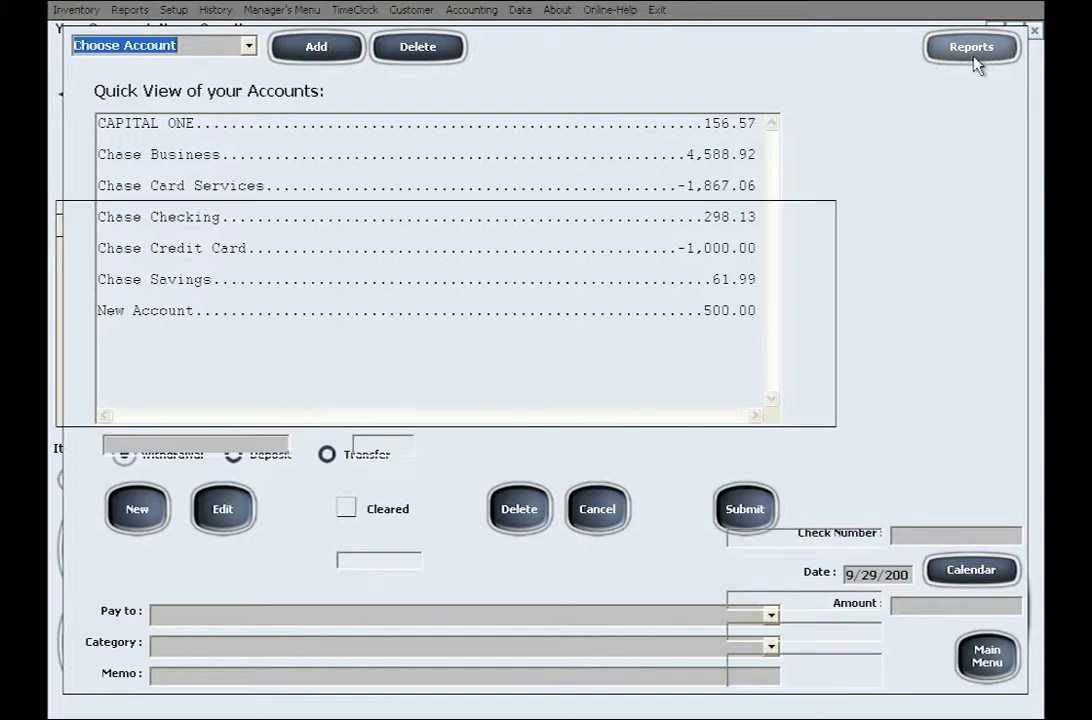
Show the reports screen and choose Spending by Category, then Spending by Payee as report type
left_click(976, 47)
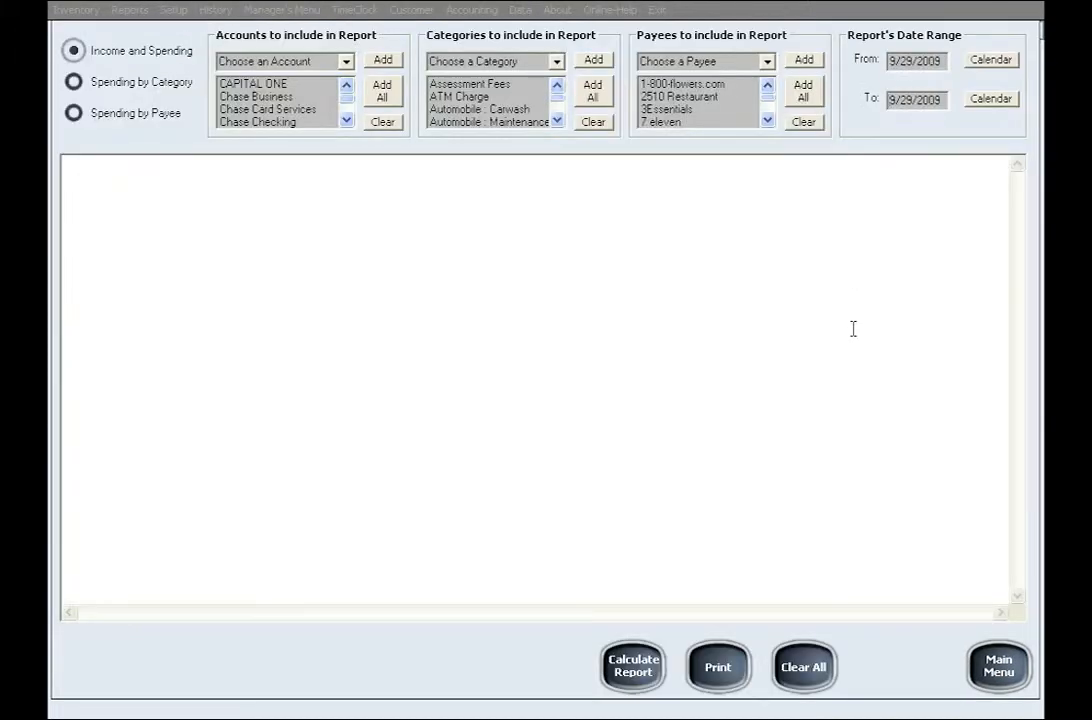
mouse_move(422, 245)
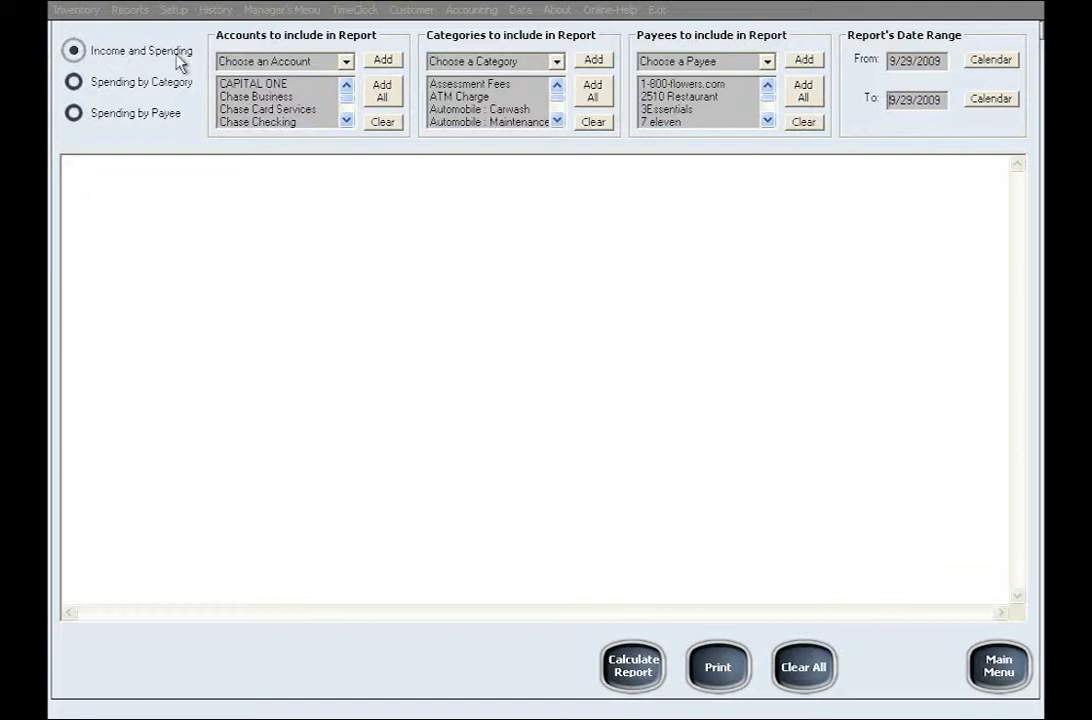
left_click(73, 81)
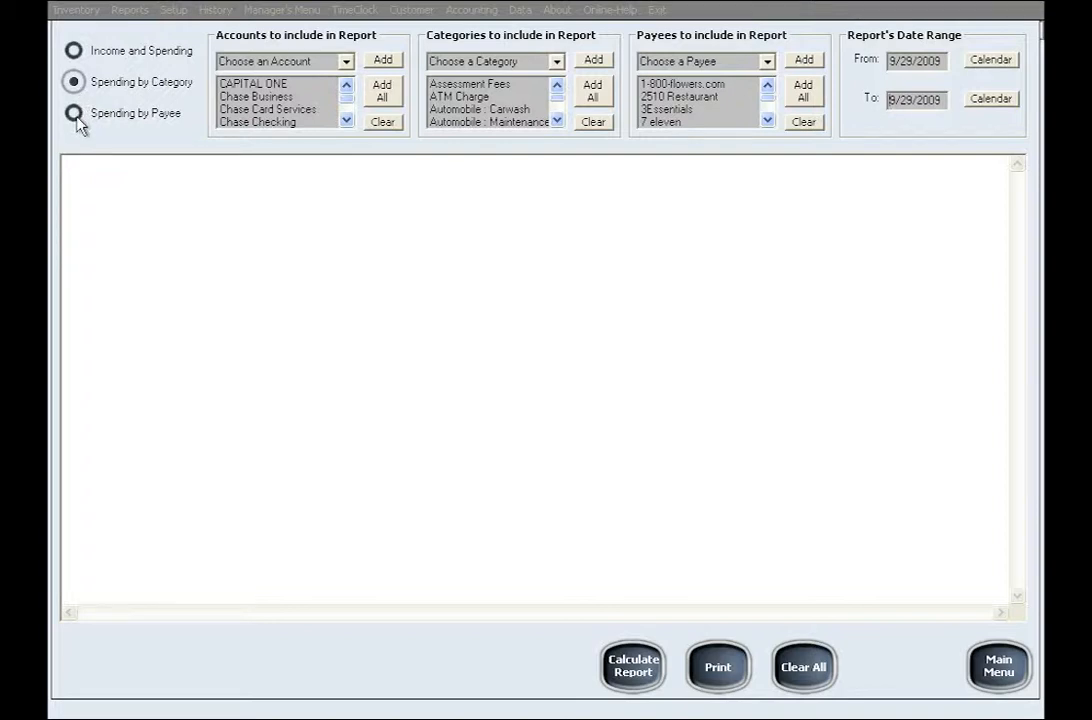
left_click(72, 112)
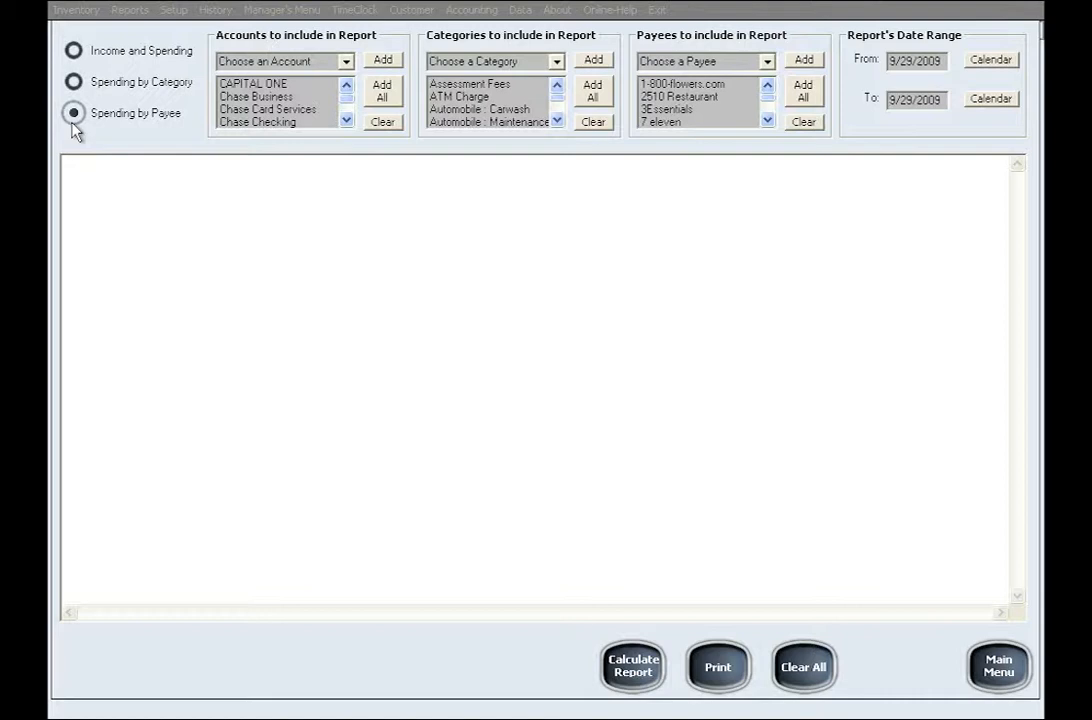
mouse_move(800, 140)
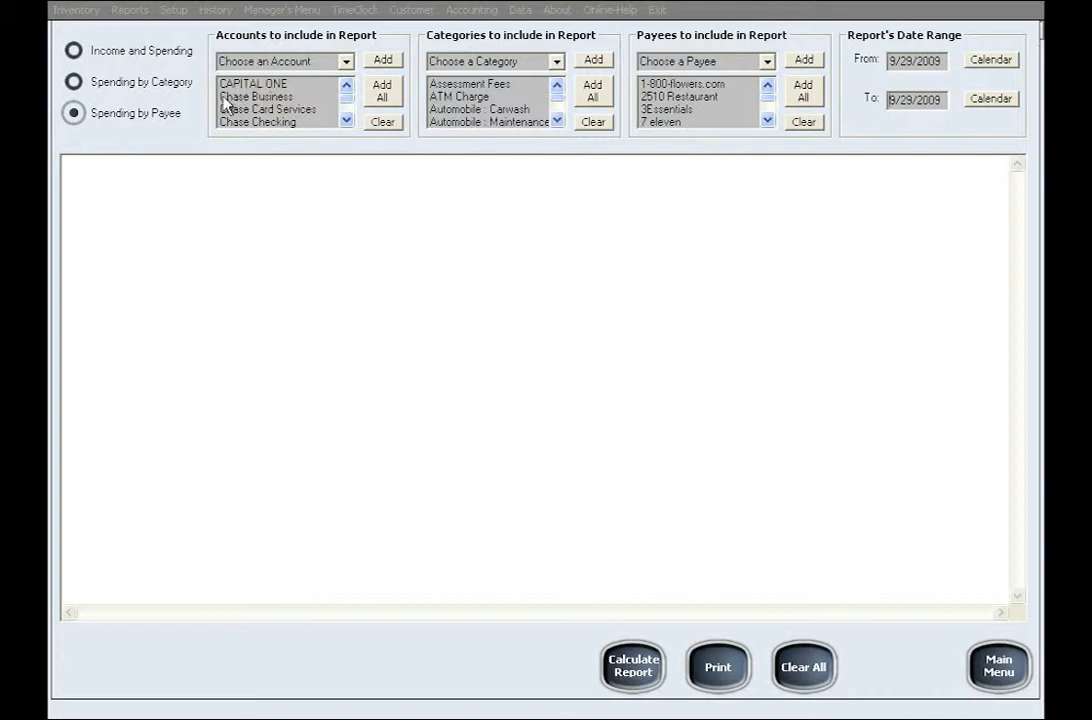
mouse_move(310, 64)
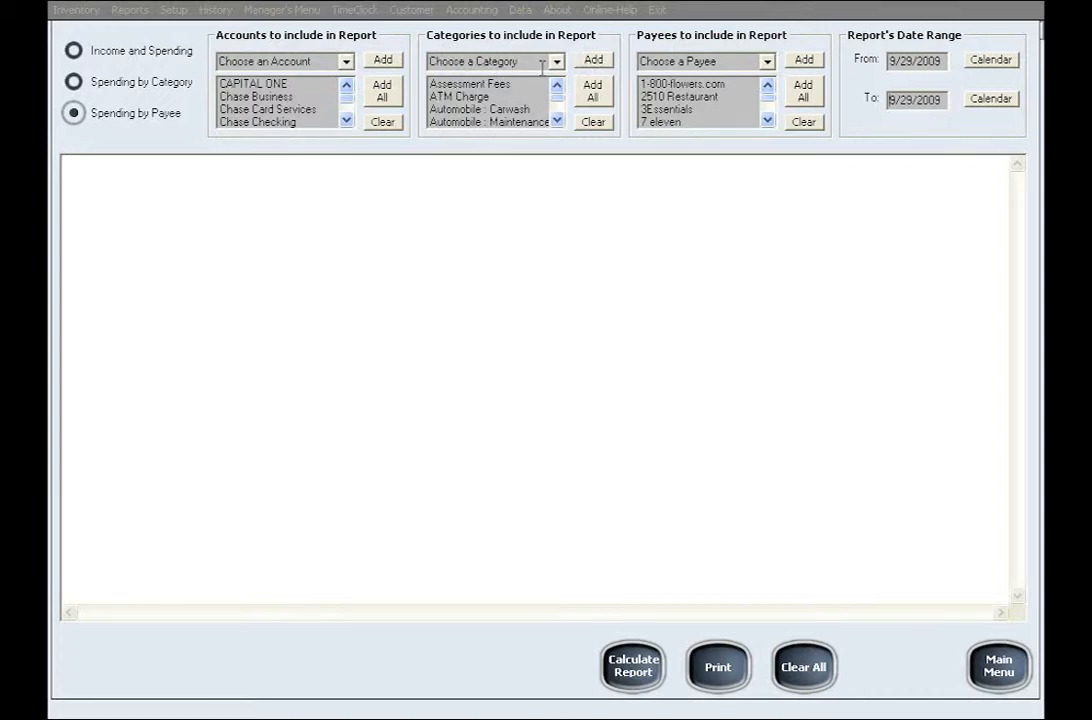
mouse_move(730, 48)
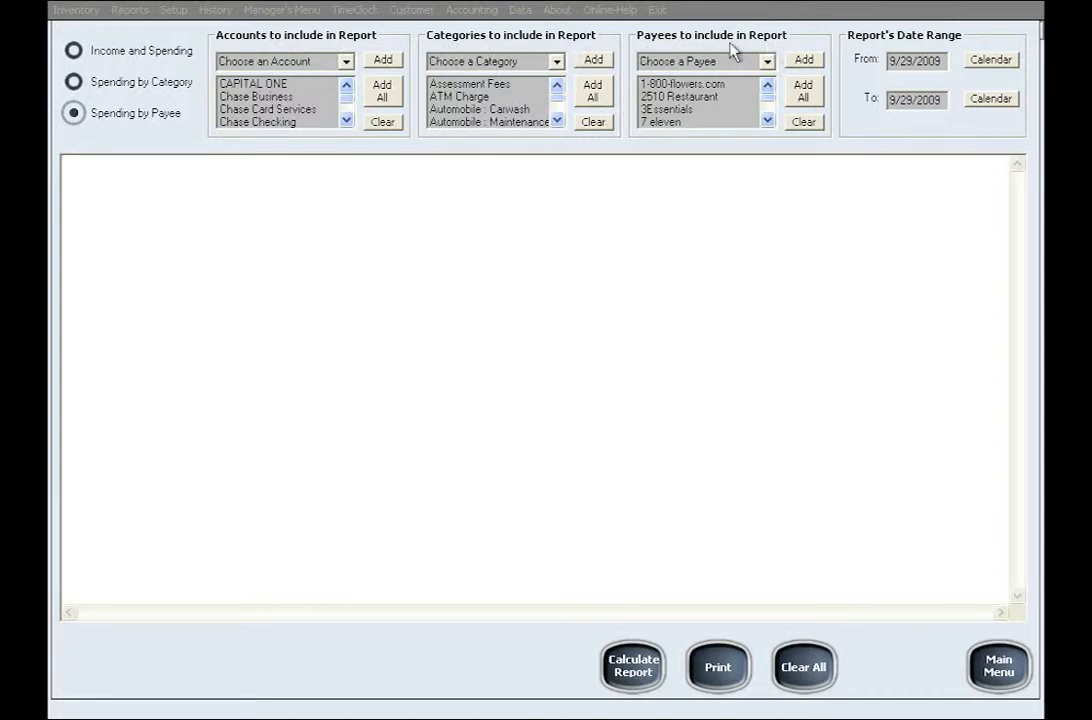
mouse_move(905, 78)
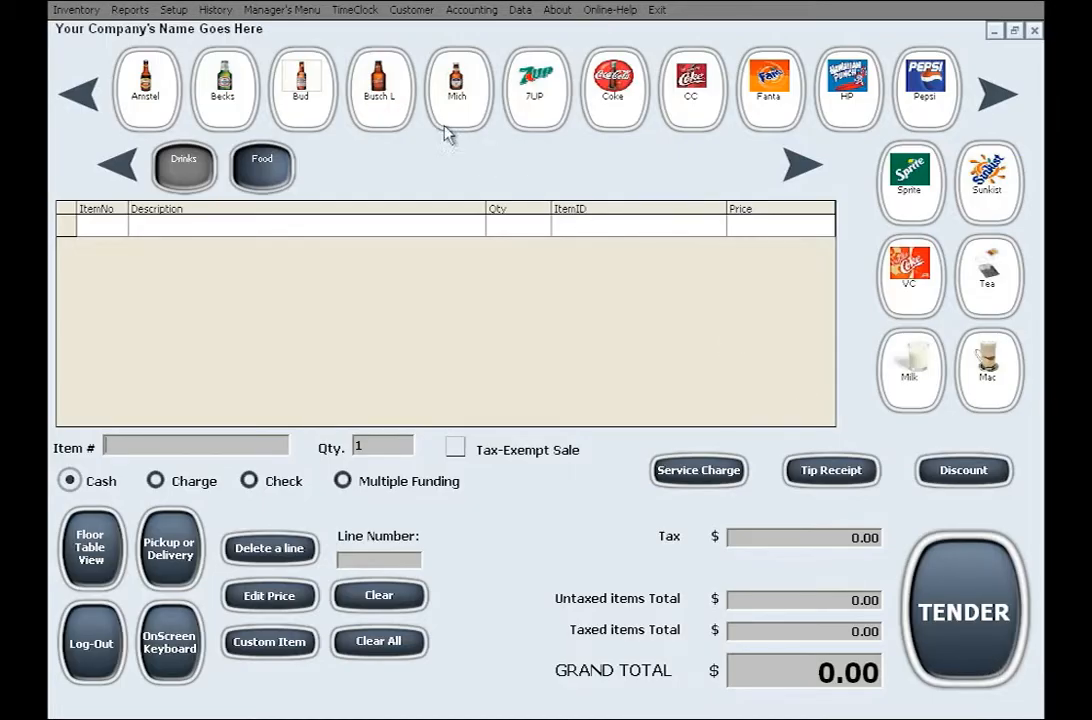
Return via the Customer/Accounting menu to the accounting window of account balances
left_click(411, 10)
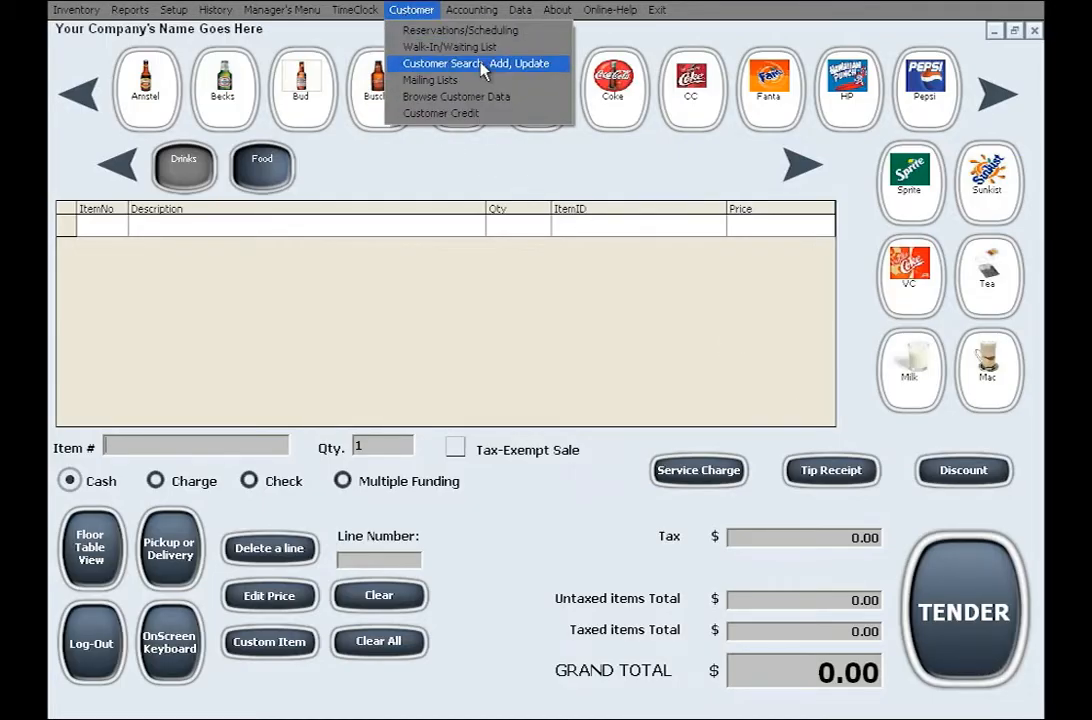
left_click(467, 11)
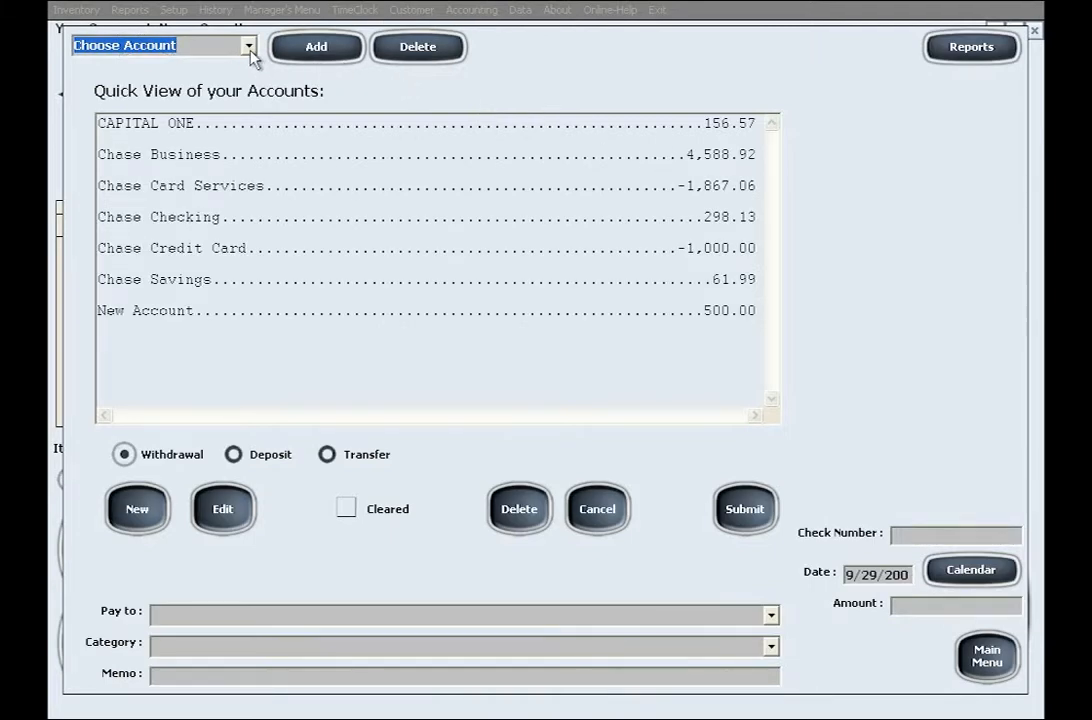
Select the Deposit transaction type so the payee field becomes a From field
left_click(244, 47)
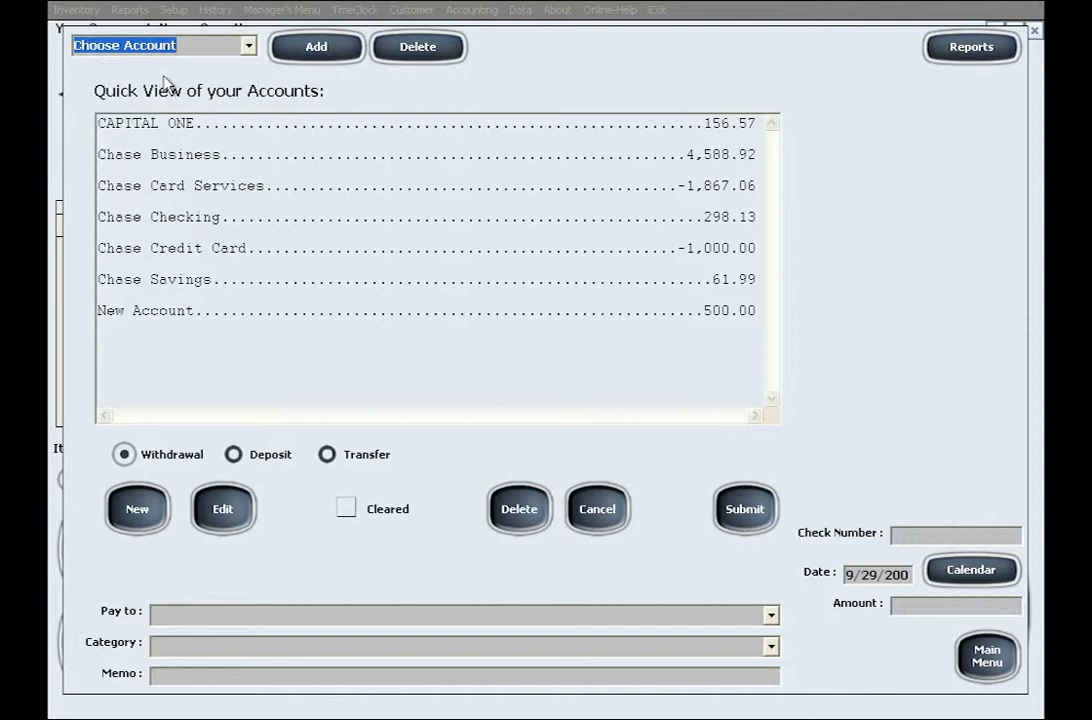
mouse_move(78, 79)
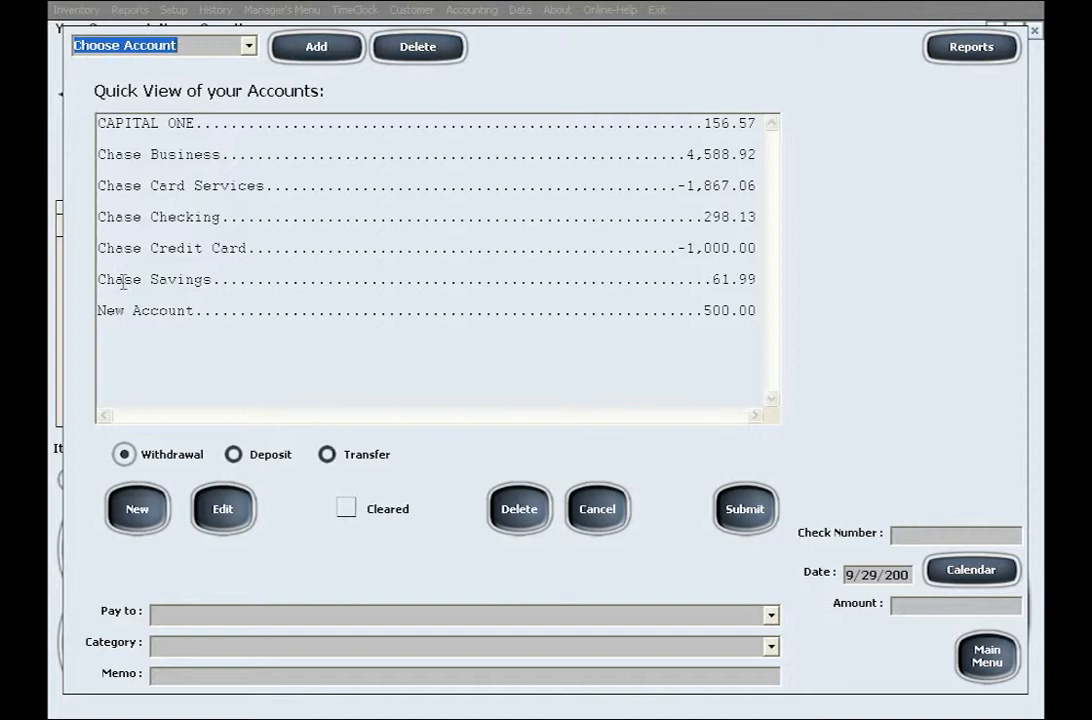
mouse_move(124, 454)
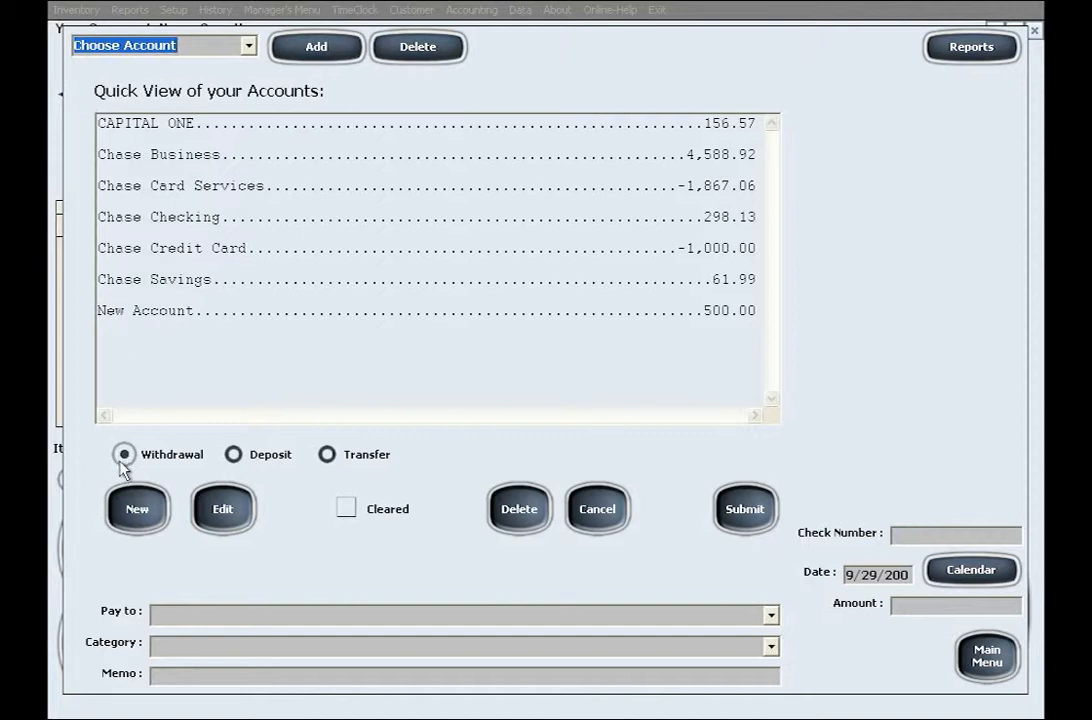
mouse_move(143, 451)
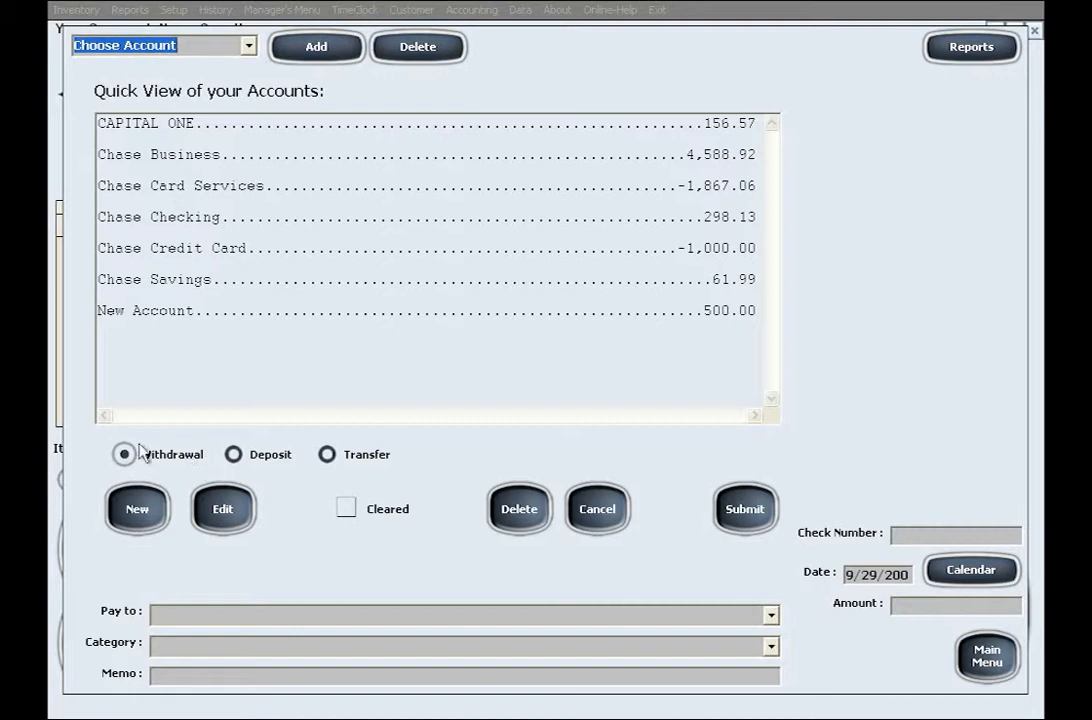
mouse_move(234, 460)
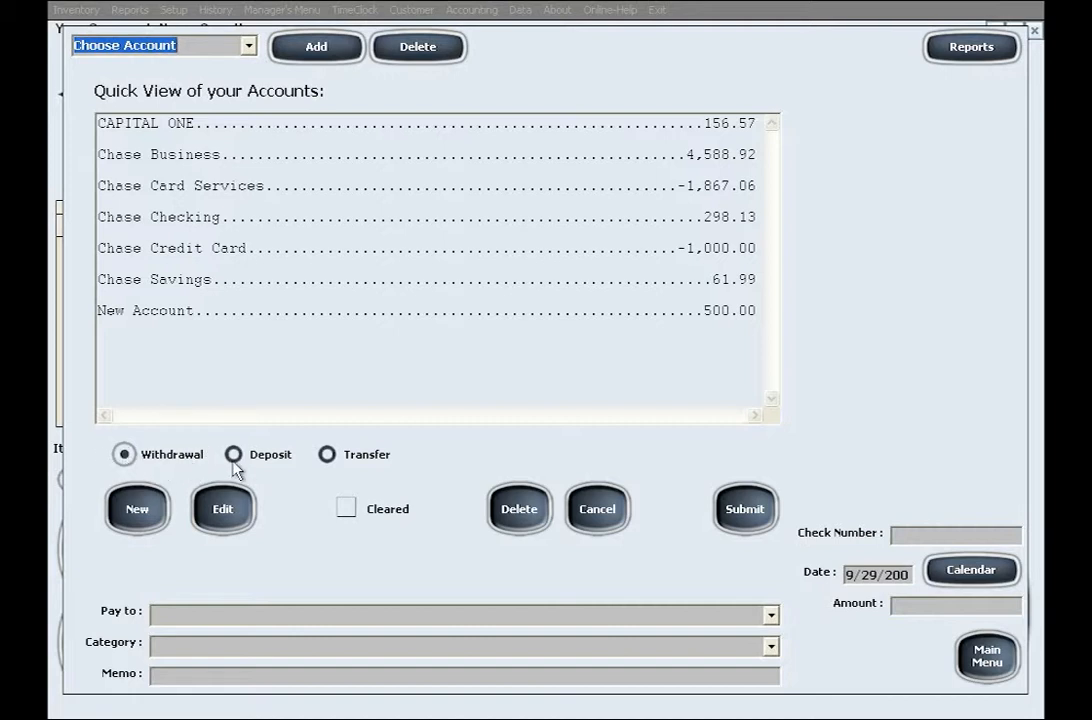
left_click(232, 454)
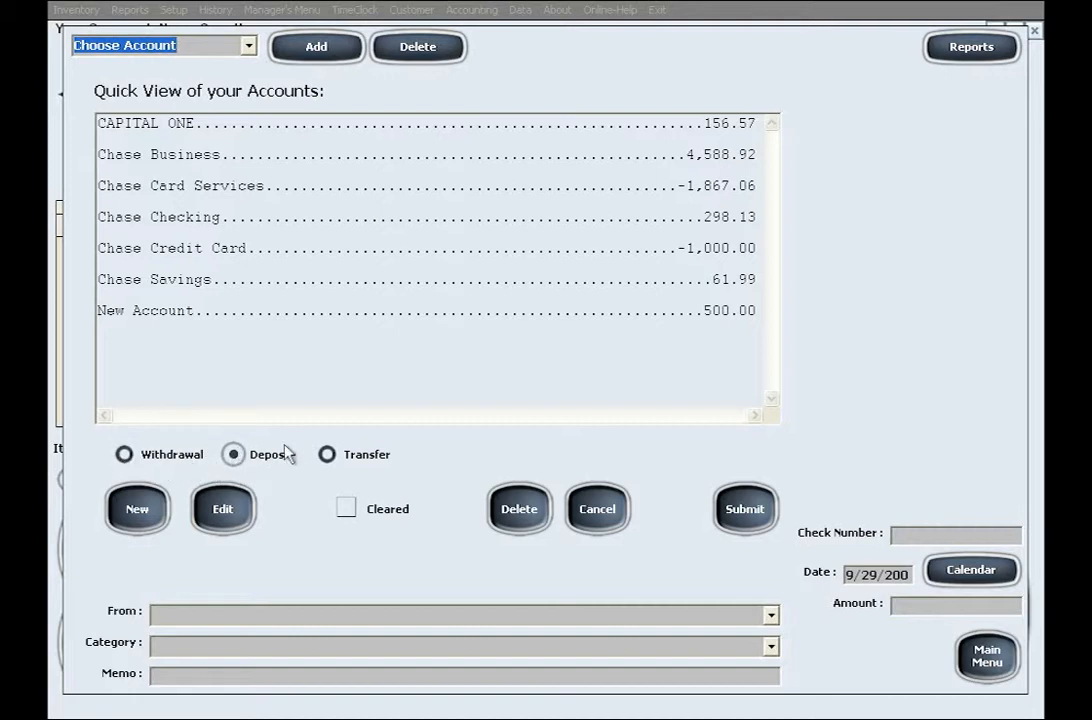